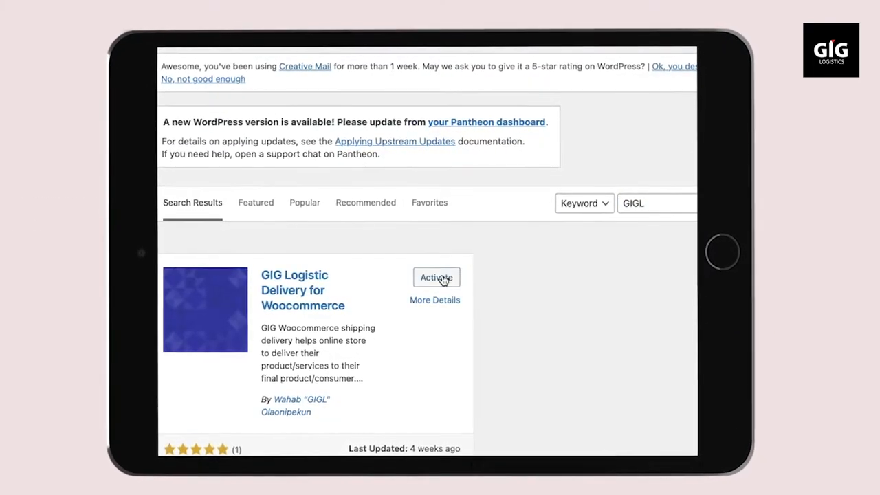
# - Activate the GIG Logistic Delivery for Woocommerce plugin from its search result card
pyautogui.click(436, 277)
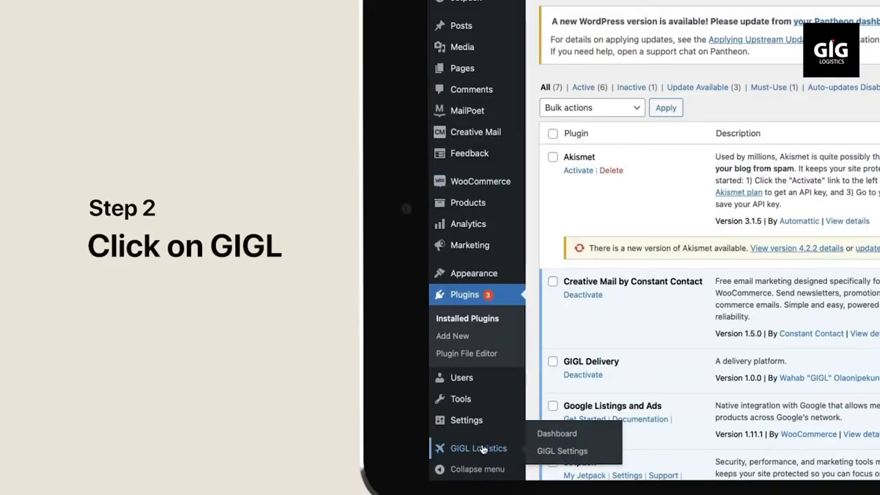
# - Review the GIGL Settings: live mode with pickup at Alimosho, Lagos, Nigeria, postcode 100276
pyautogui.click(561, 451)
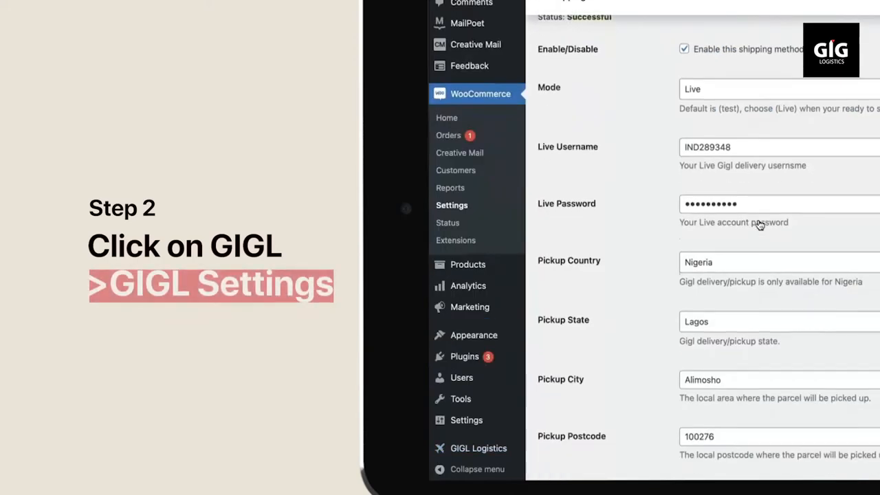
pyautogui.scroll(-3)
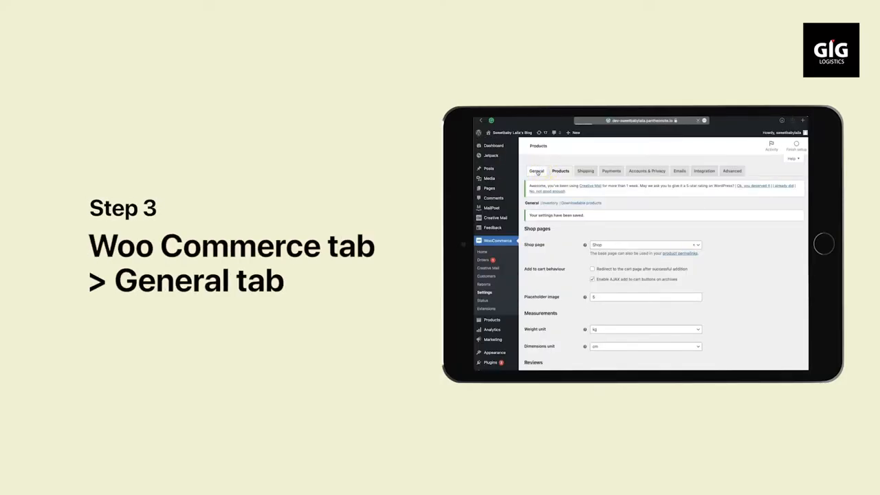
# - Save the Alimosho, Lagos store address in General settings and begin a new shipping zone
pyautogui.click(537, 170)
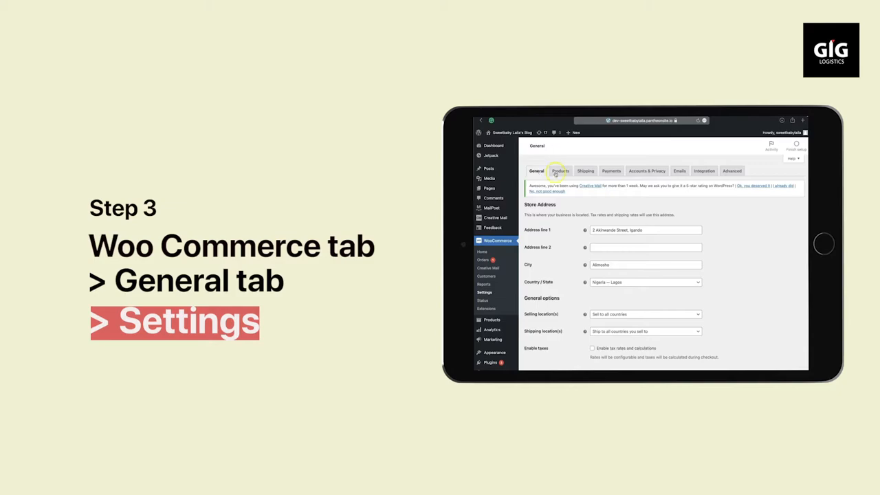
pyautogui.scroll(-3)
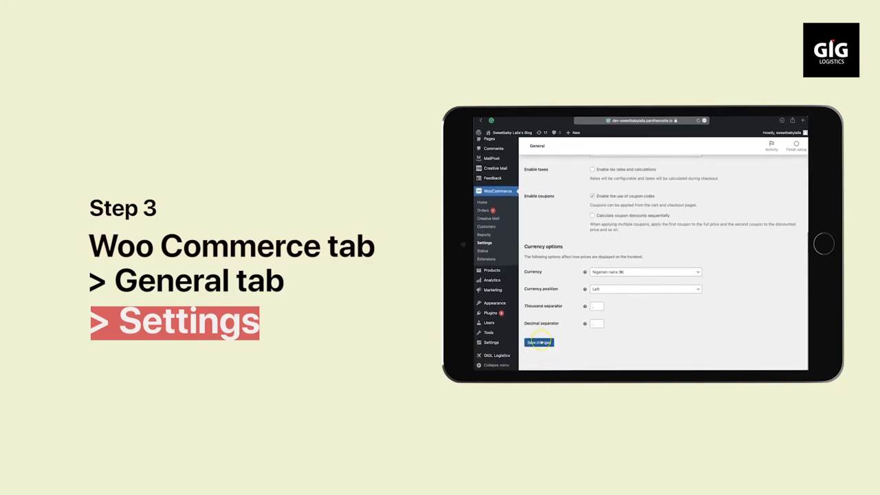
pyautogui.click(670, 77)
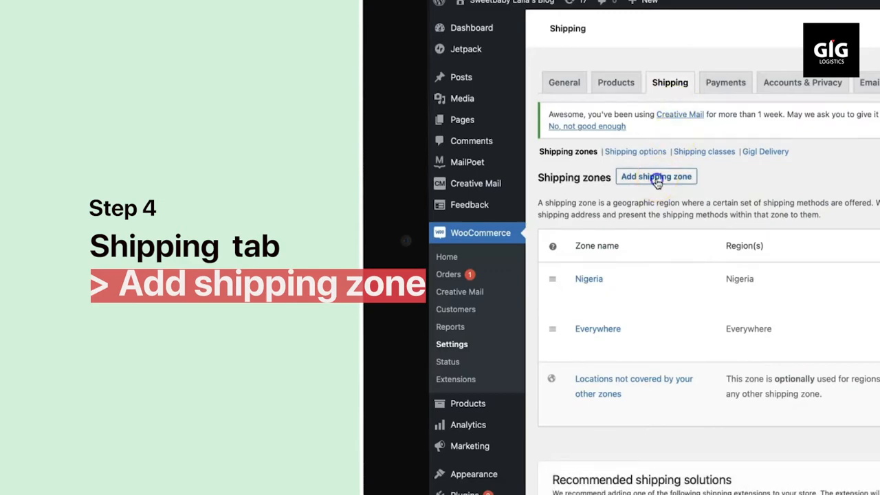
pyautogui.click(656, 176)
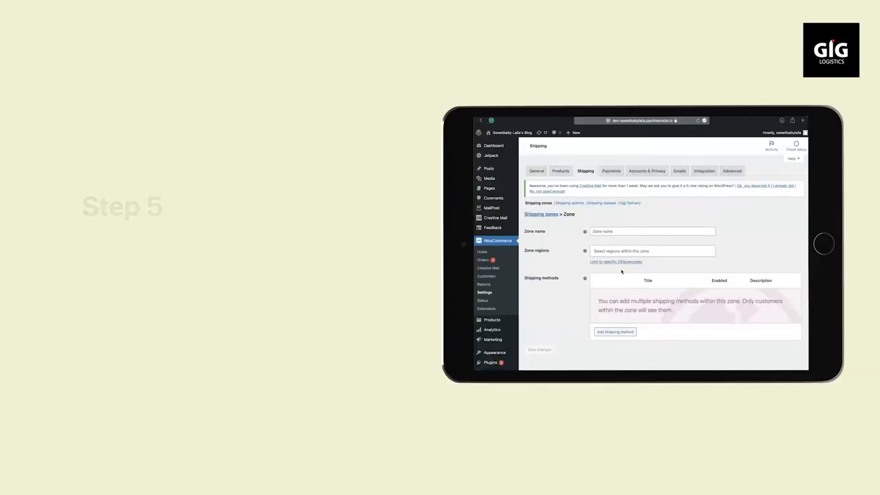